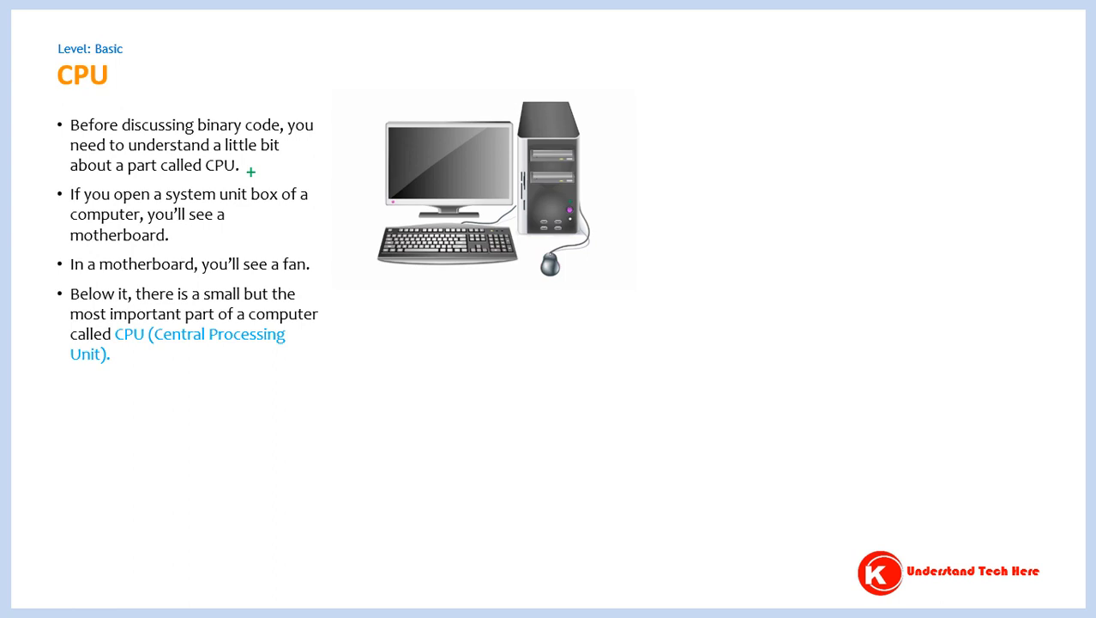
Advance the slide show to show the tower highlight, arrow, Motherboard photo, and fan outline.
{"action": "left_click", "coordinate": [548, 189]}
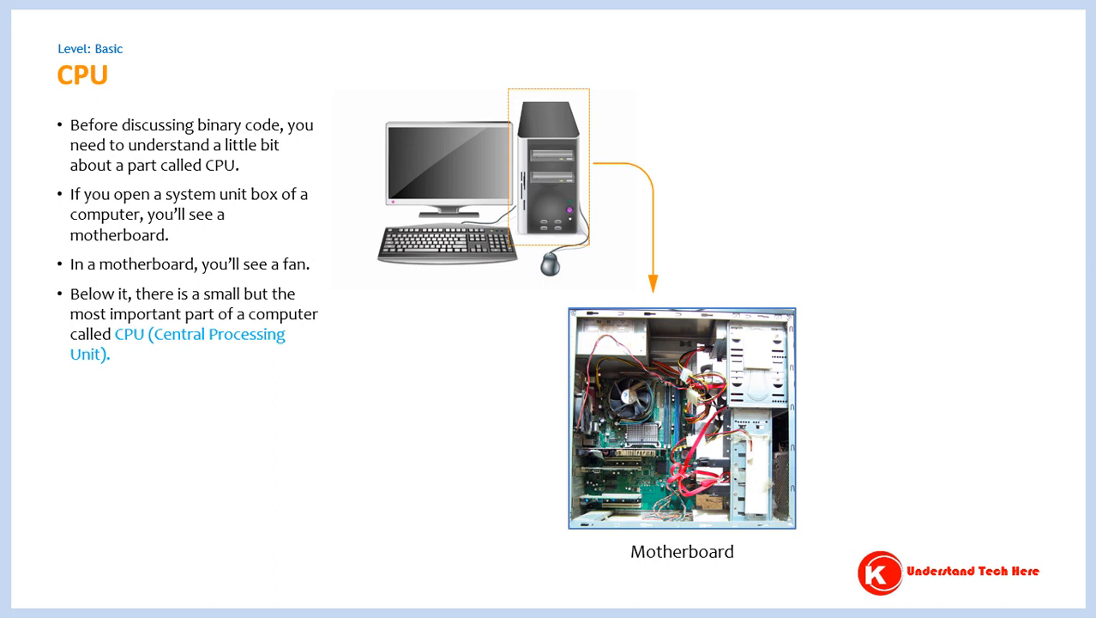
{"action": "left_click", "coordinate": [628, 399]}
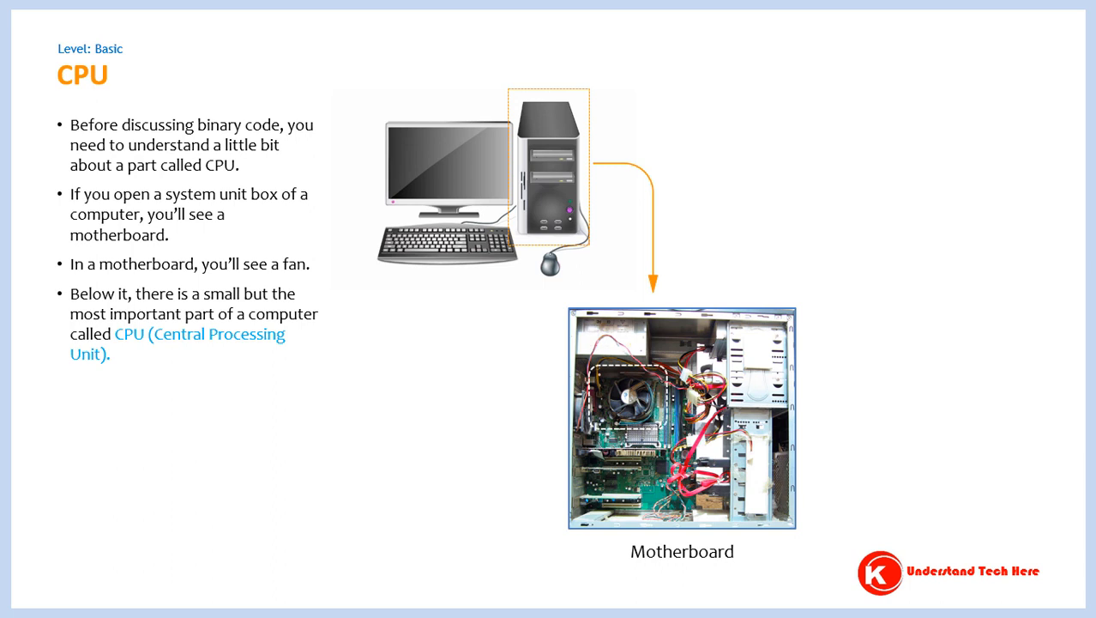